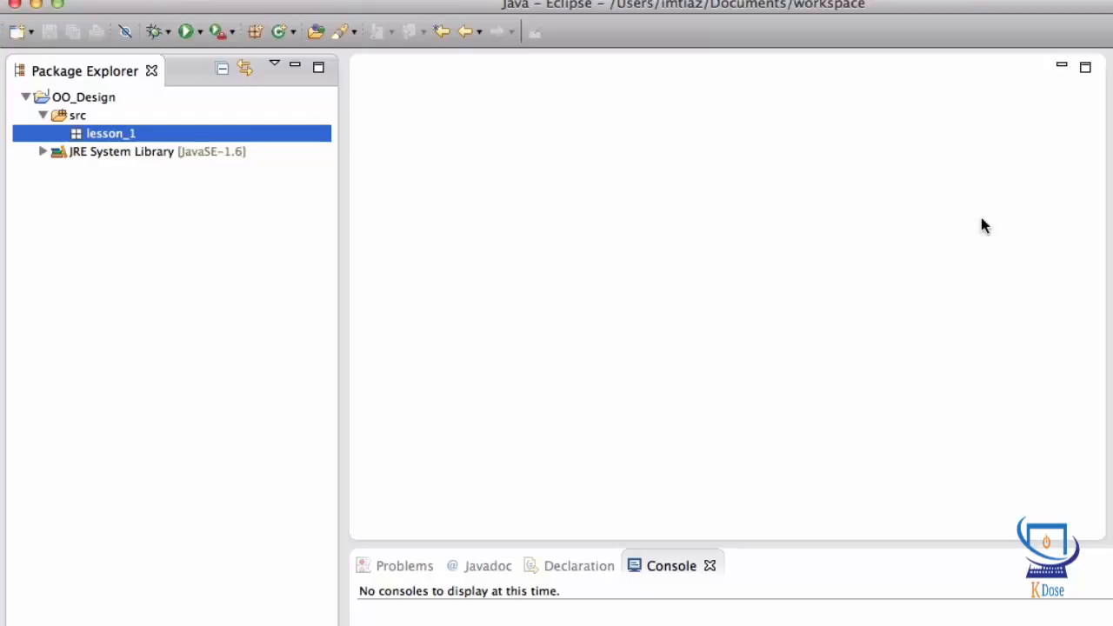
mouse_move(573, 202)
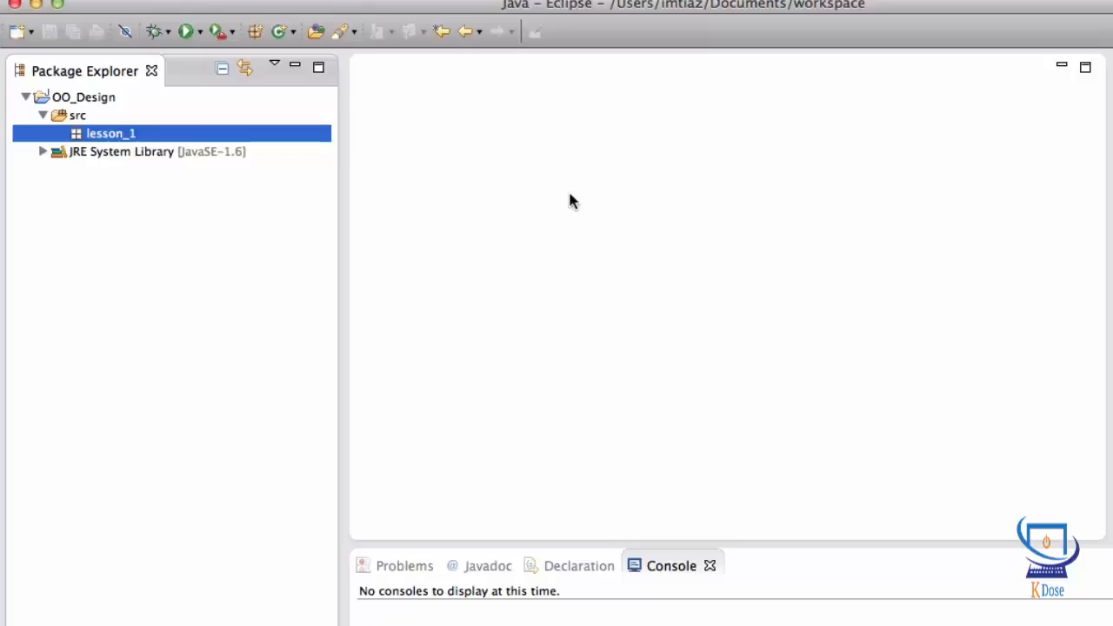
Create a new class named Vehicle in the lesson_1 package.
right_click(111, 132)
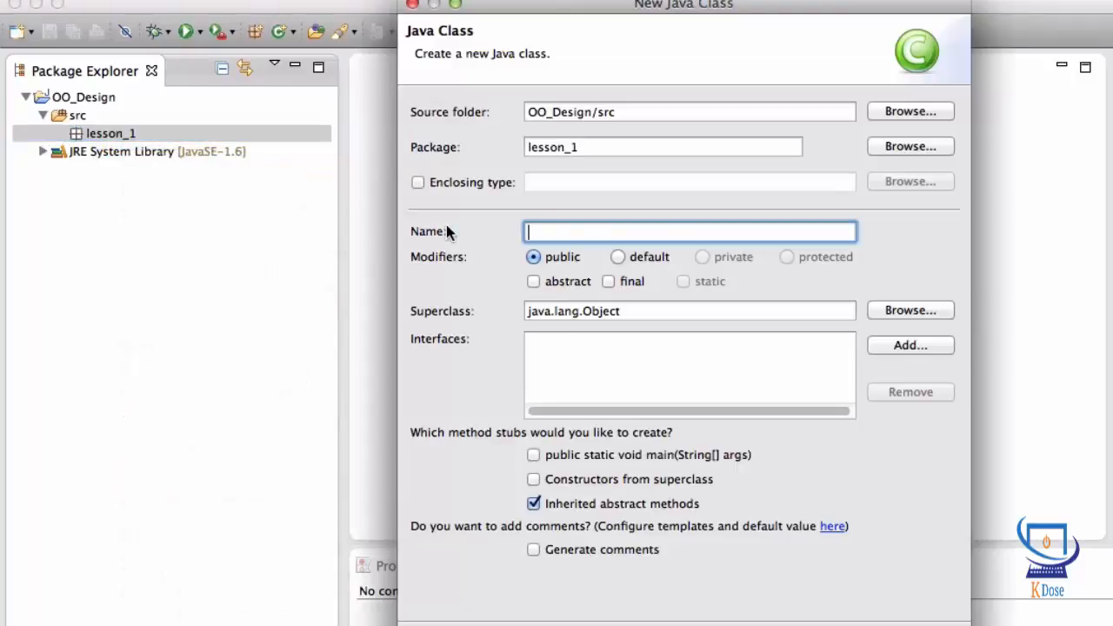
text(Vehi)
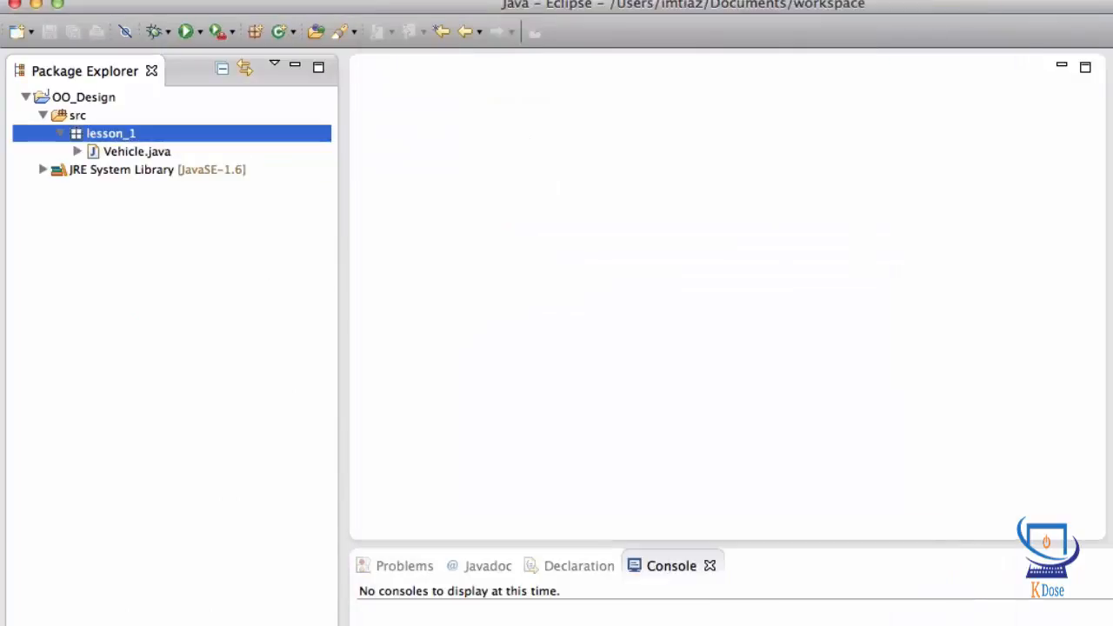
Open Vehicle.java and declare an empty public void startEngine() method.
double_click(135, 150)
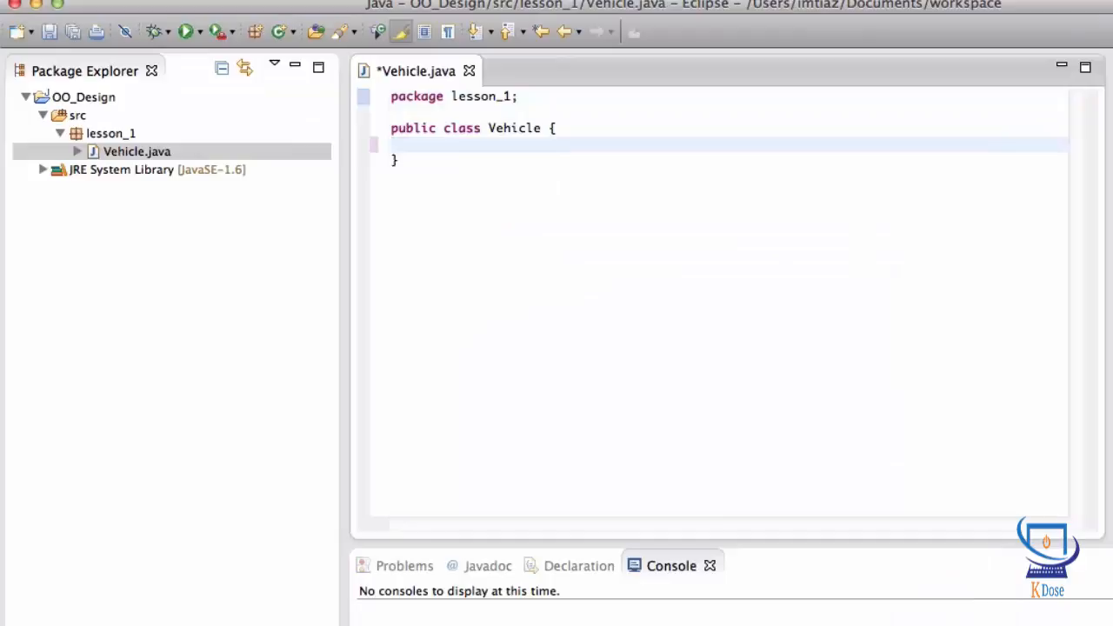
text(pu)
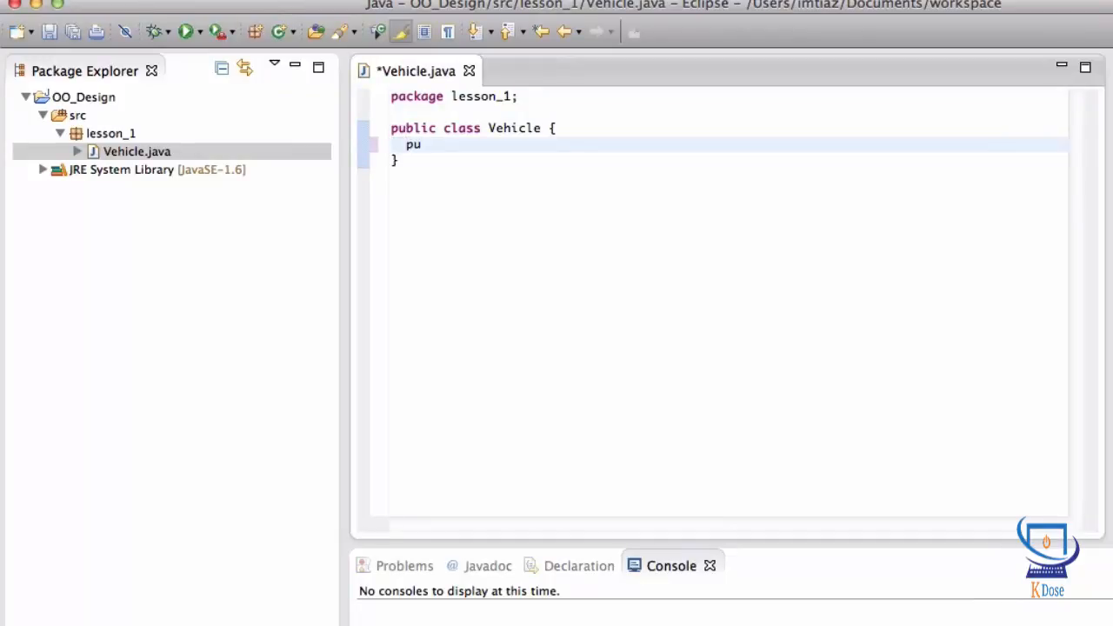
text(blic void)
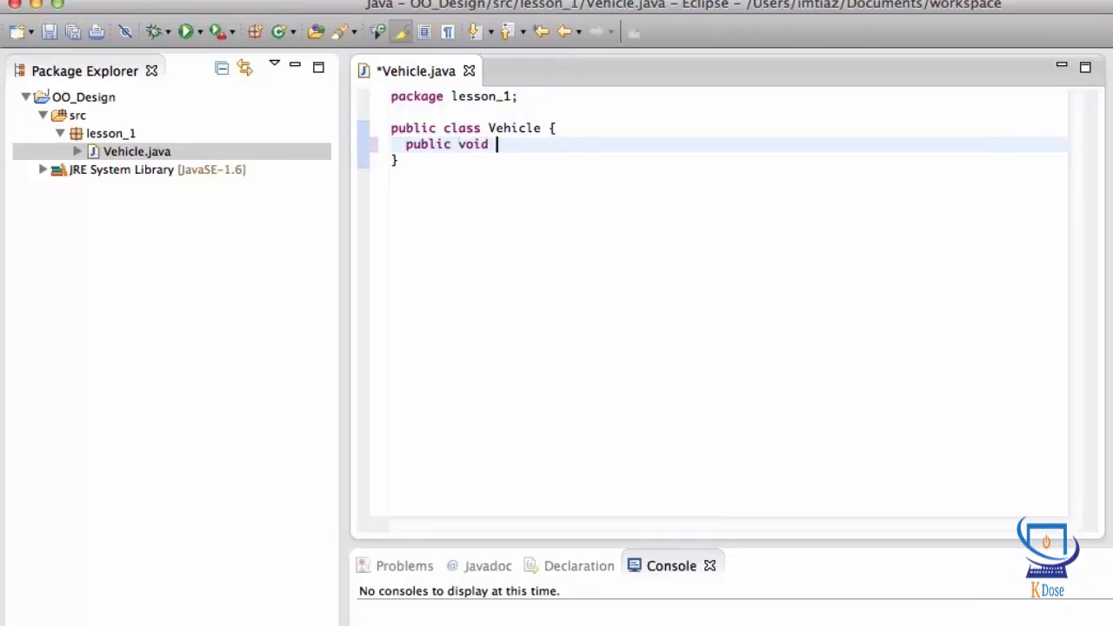
text(start)
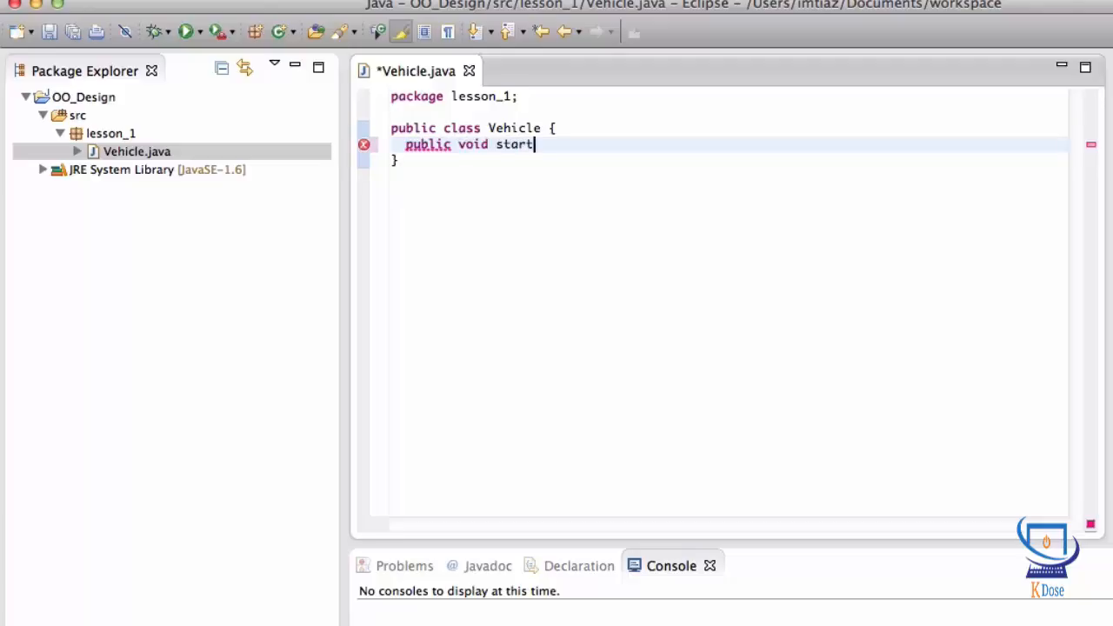
text(Engine(){)
text(public vo)
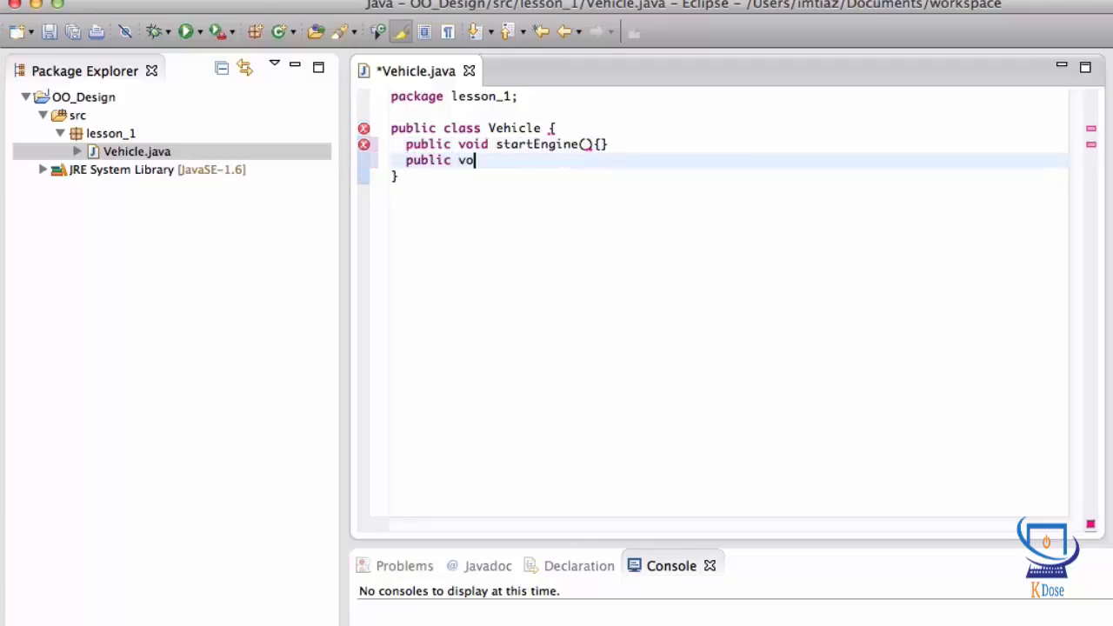
Declare empty public void stopEngine() and accelerate() methods.
text(id stop)
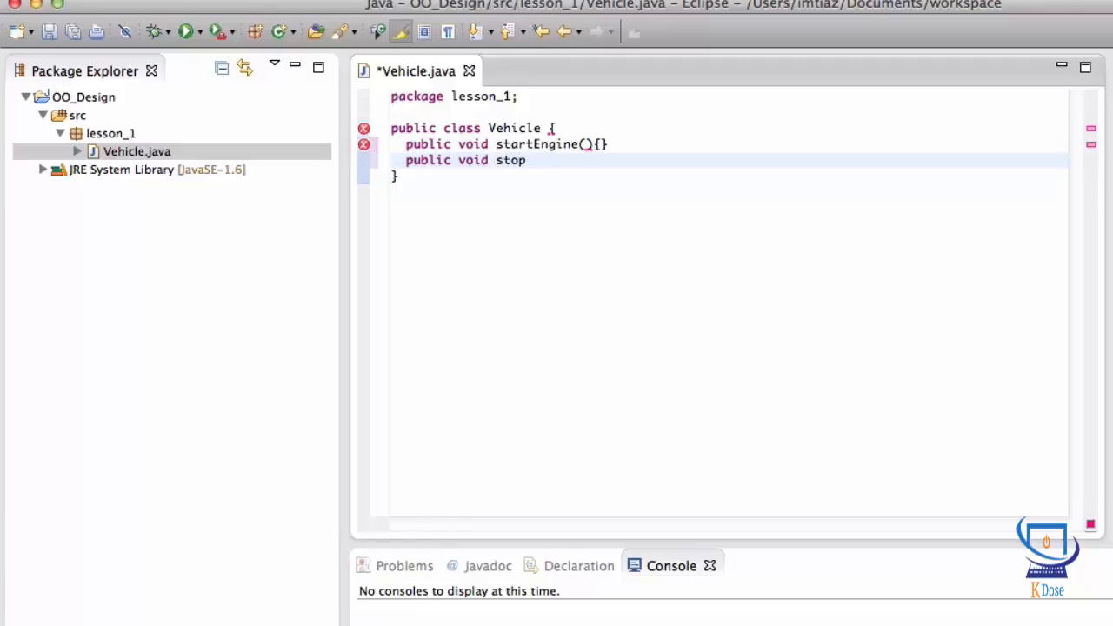
text(Engine(){)
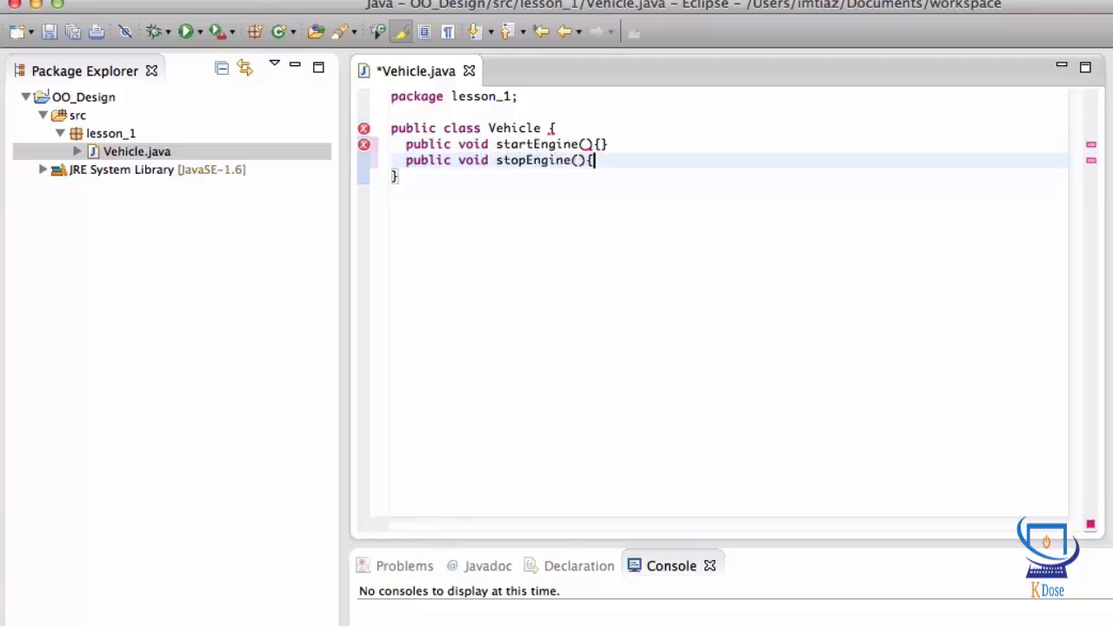
text(public void)
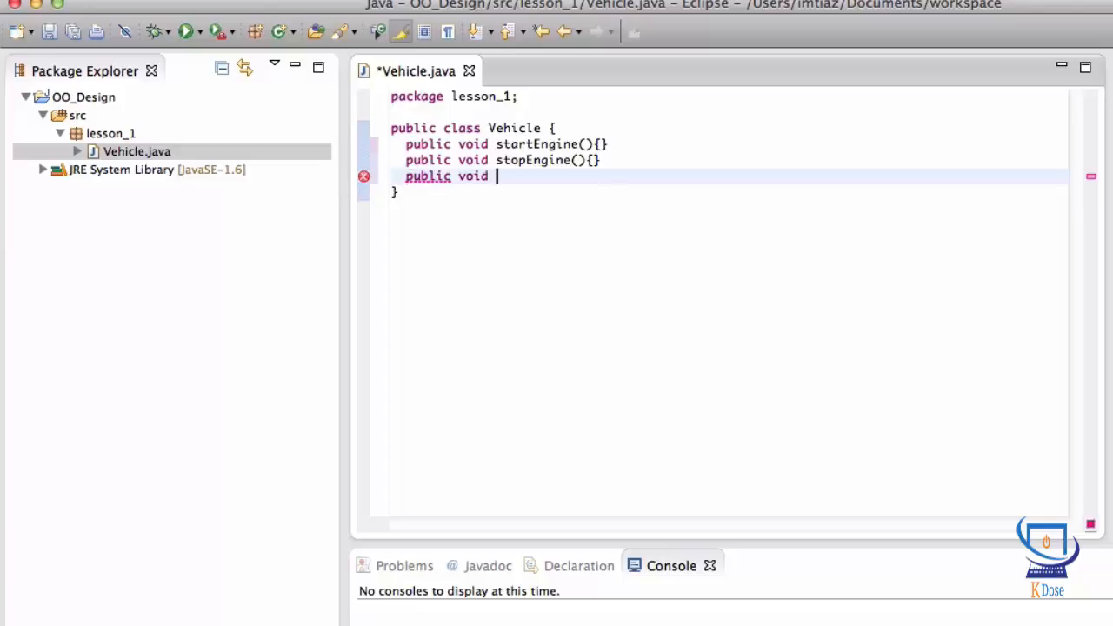
text(accelerat)
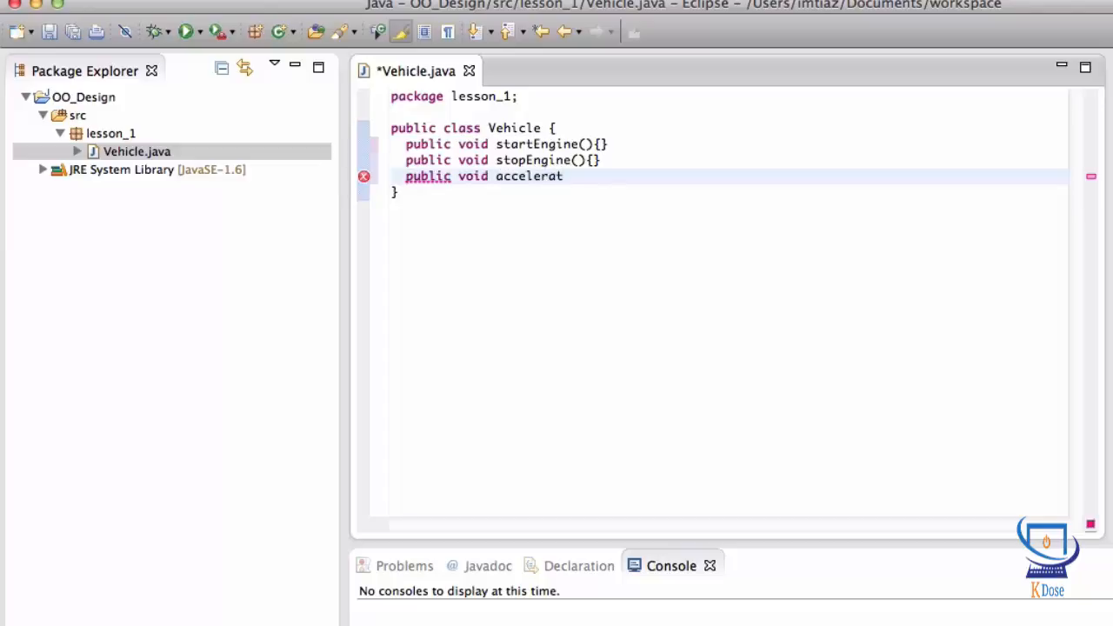
text(e(){})
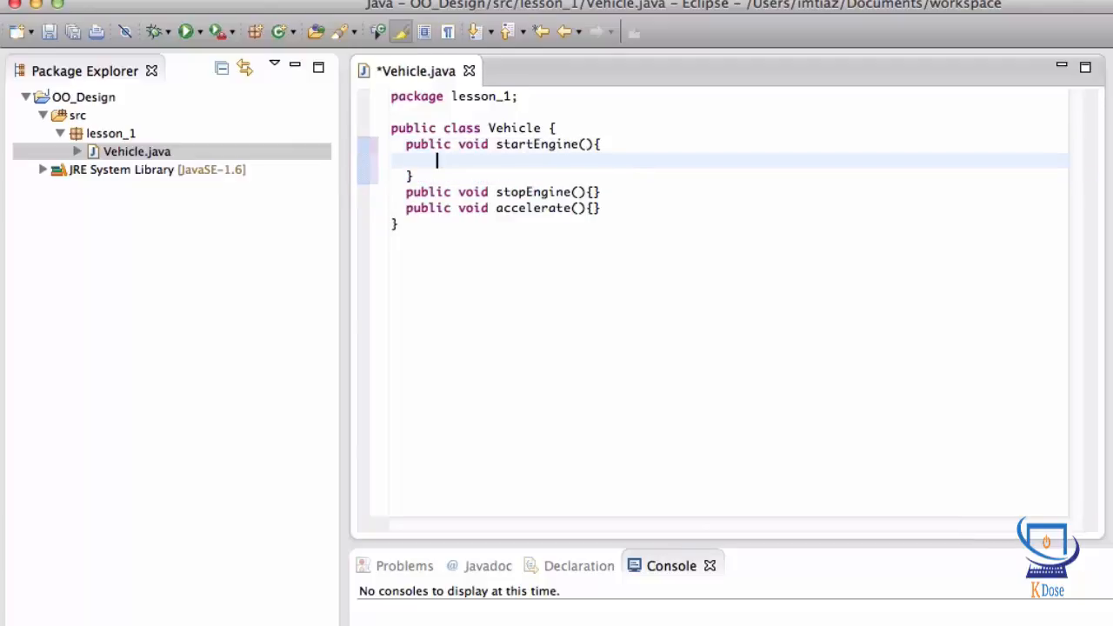
Print "Starting my Engine" in startEngine and begin "Stopping my engine" in stopEngine.
text(sysout)
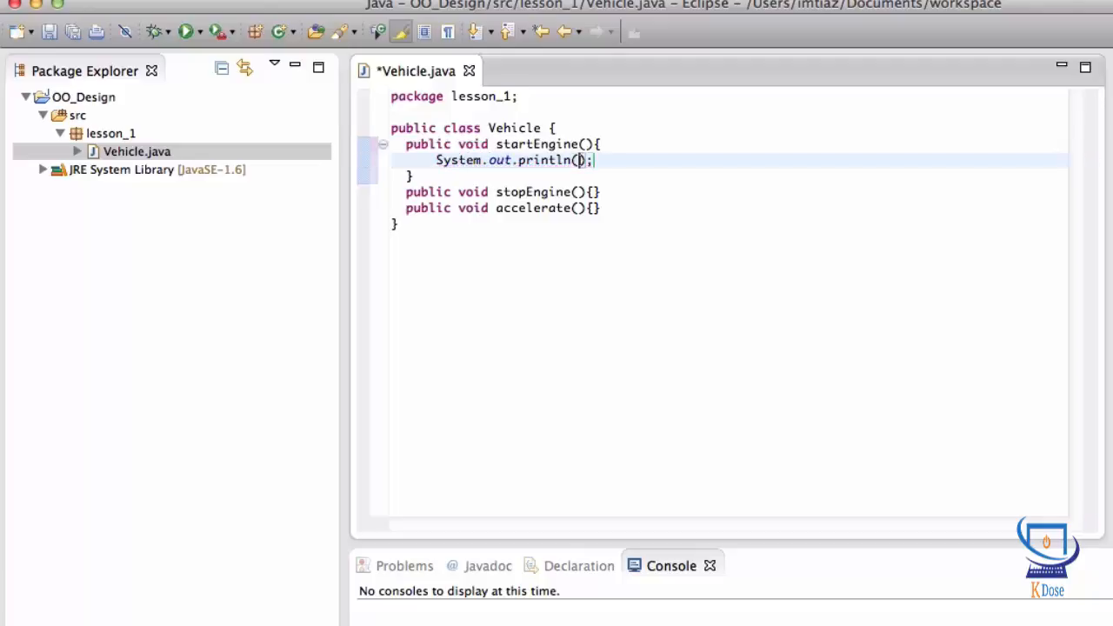
text(")
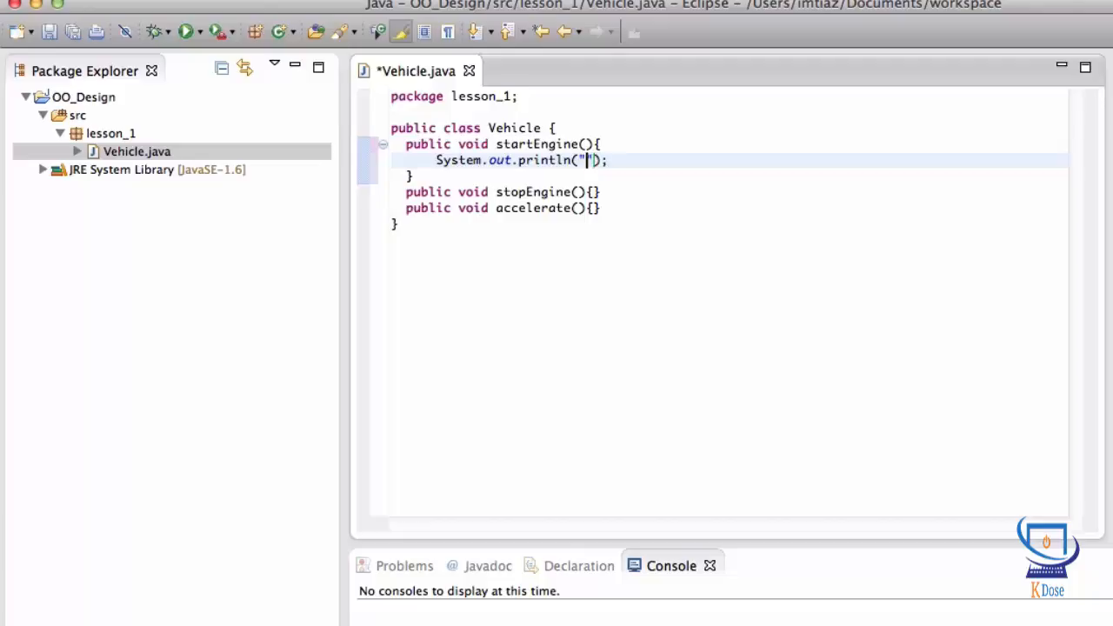
text(Starting)
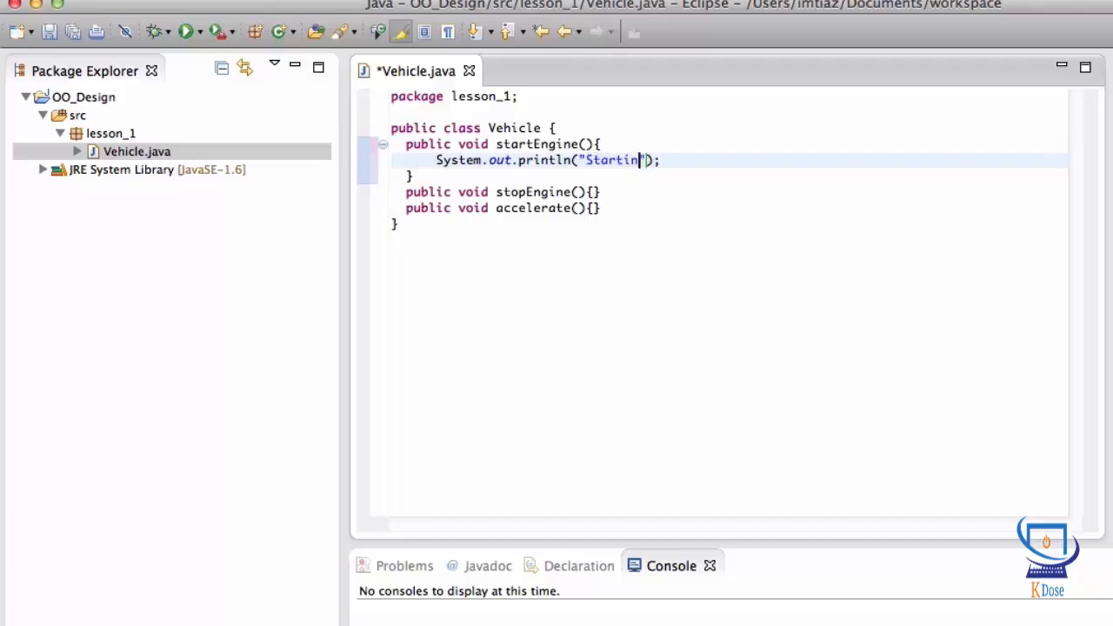
text(g my Engine)
text(System.out.println("S");)
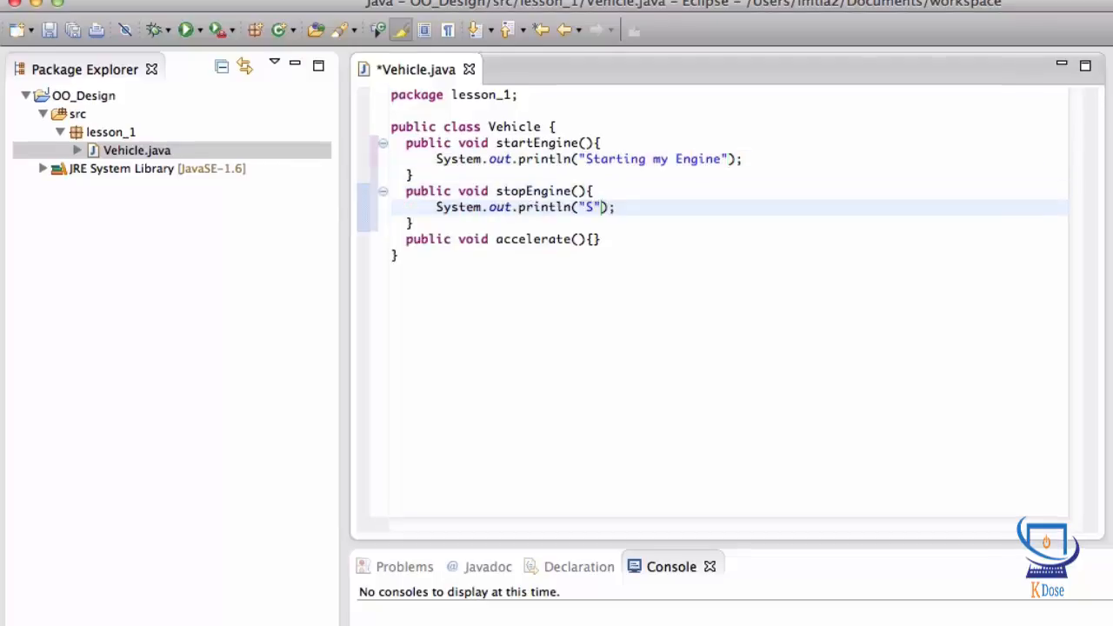
text(topi)
text(System.out.println("accelerating myself...");)
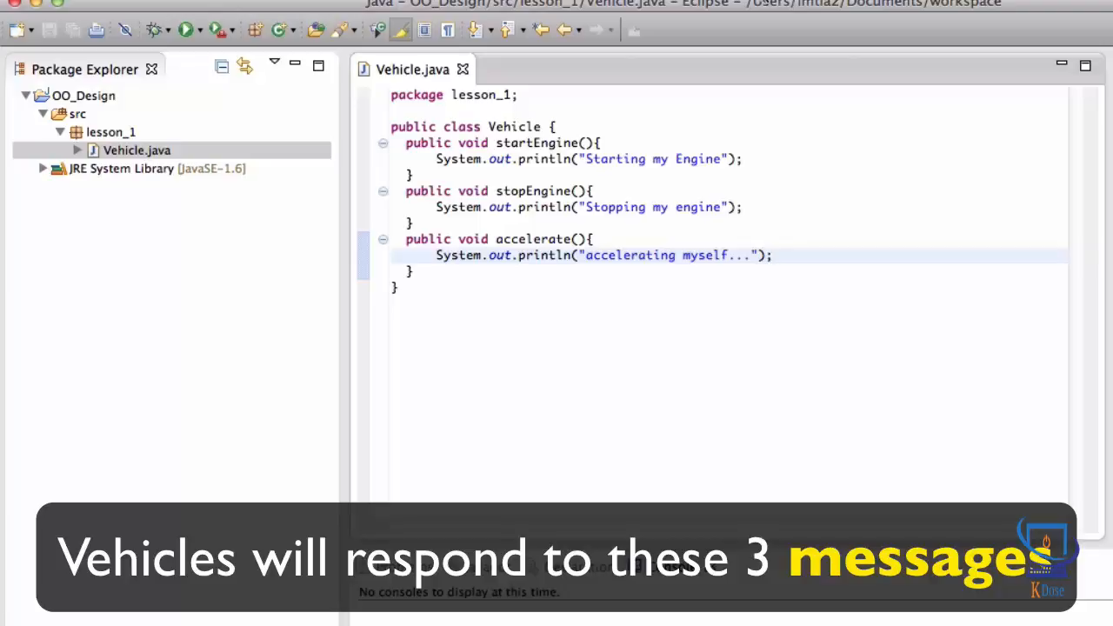
click(692, 159)
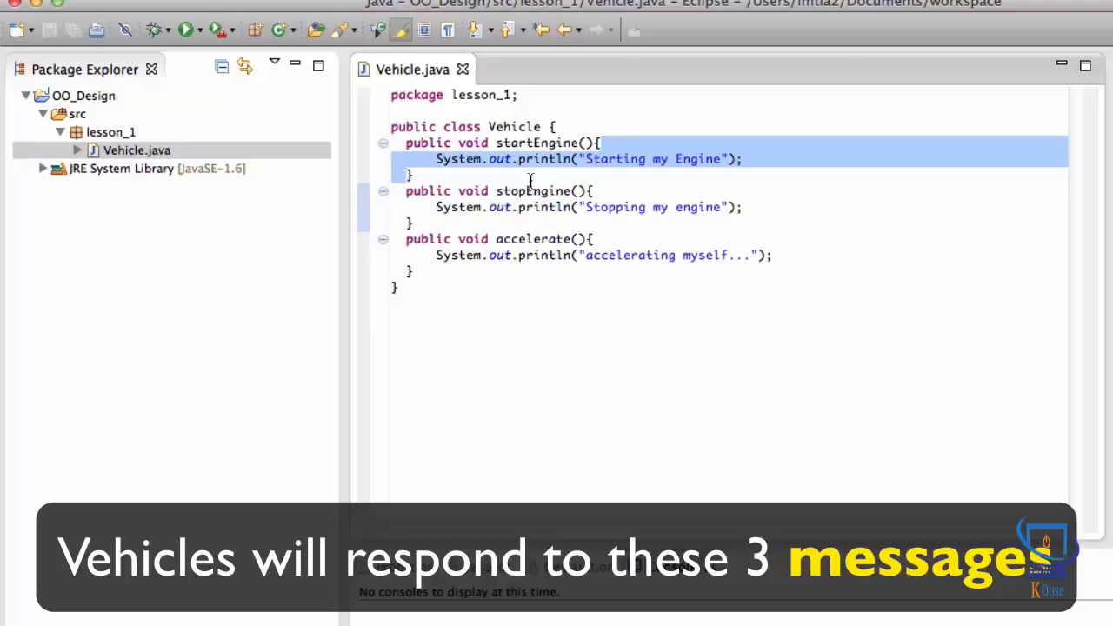
click(536, 142)
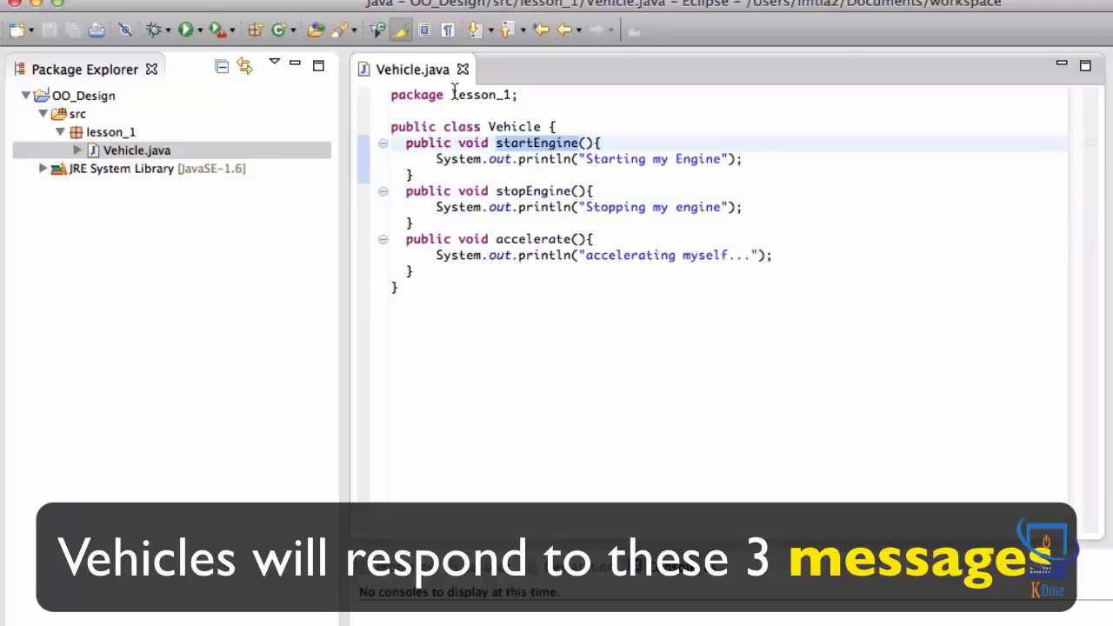
mouse_move(414, 69)
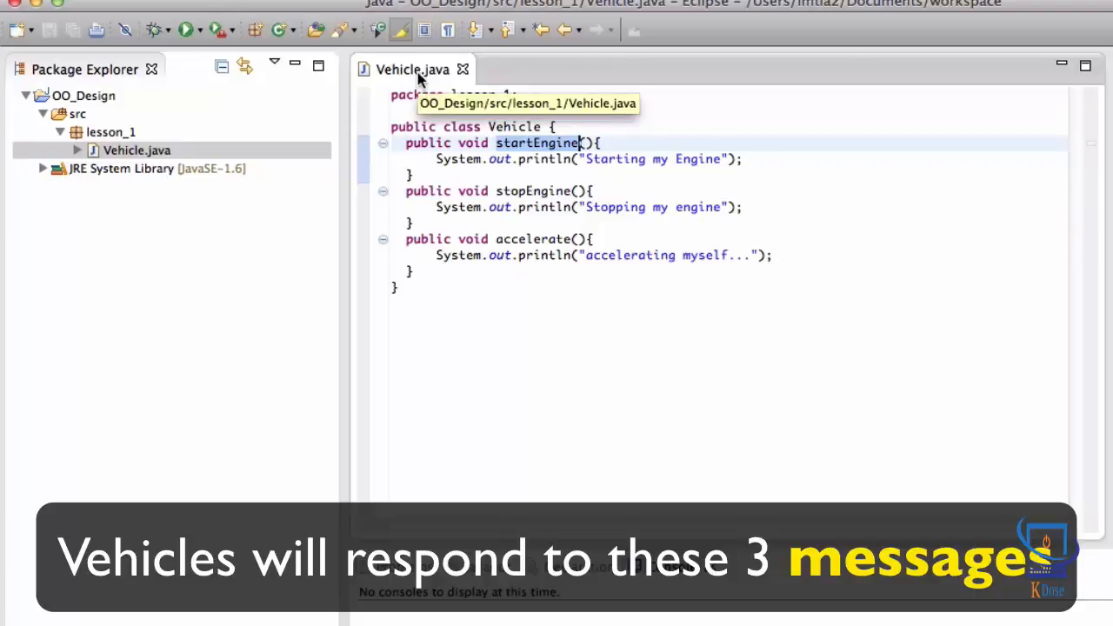
click(76, 115)
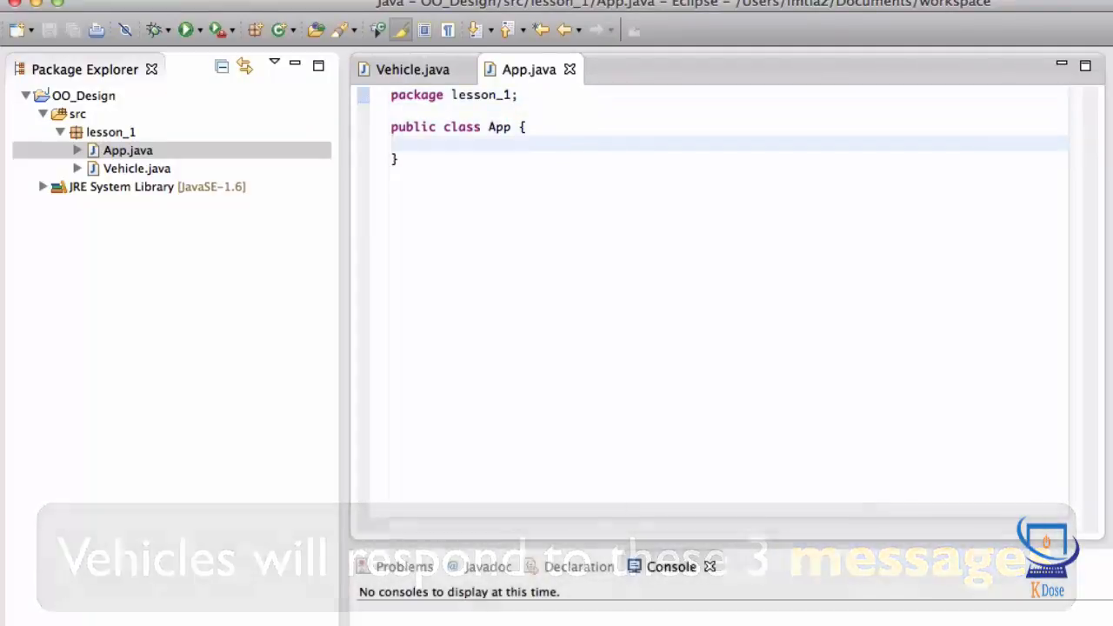
Write App's main method declaring a Vehicle myCar and calling myCar.accelerate().
text(public static void main(String args[]){)
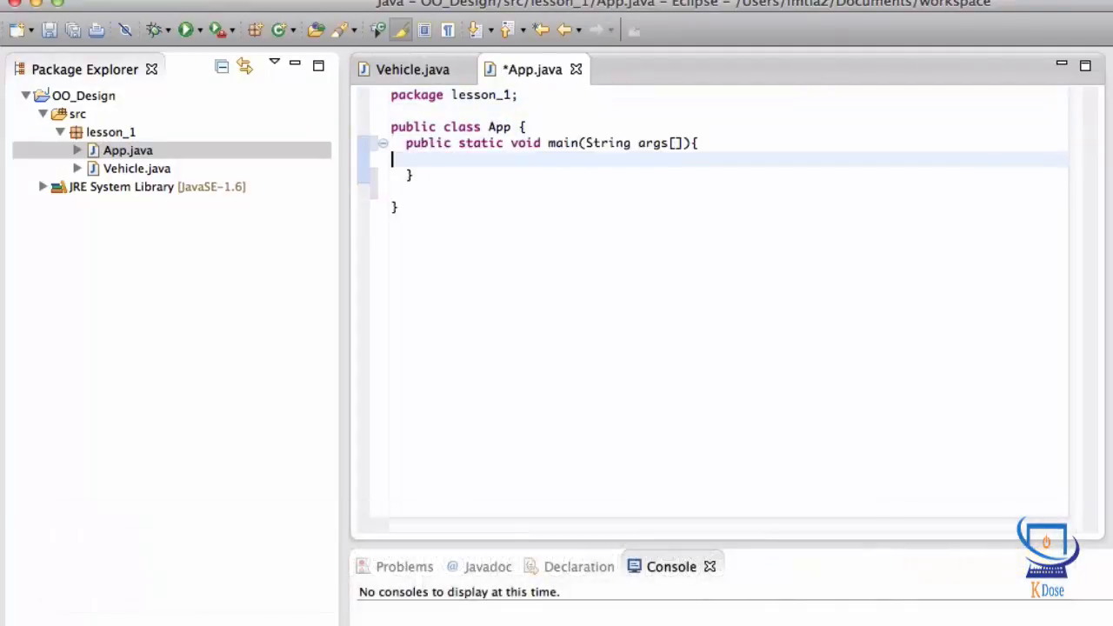
text(V)
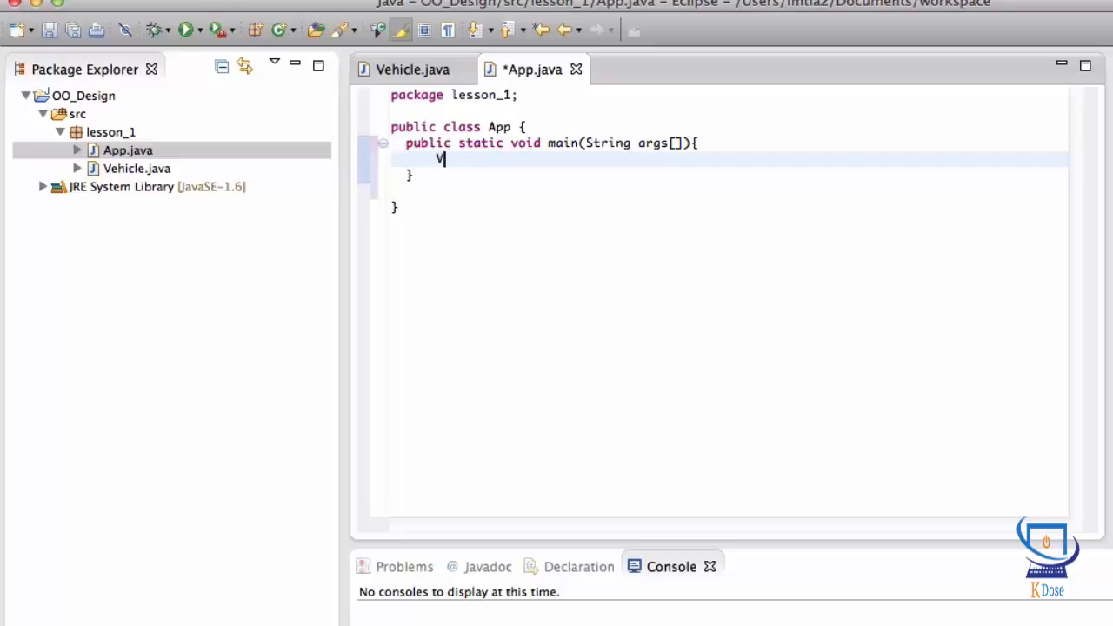
text(ehicle myCar = new Vehicle();)
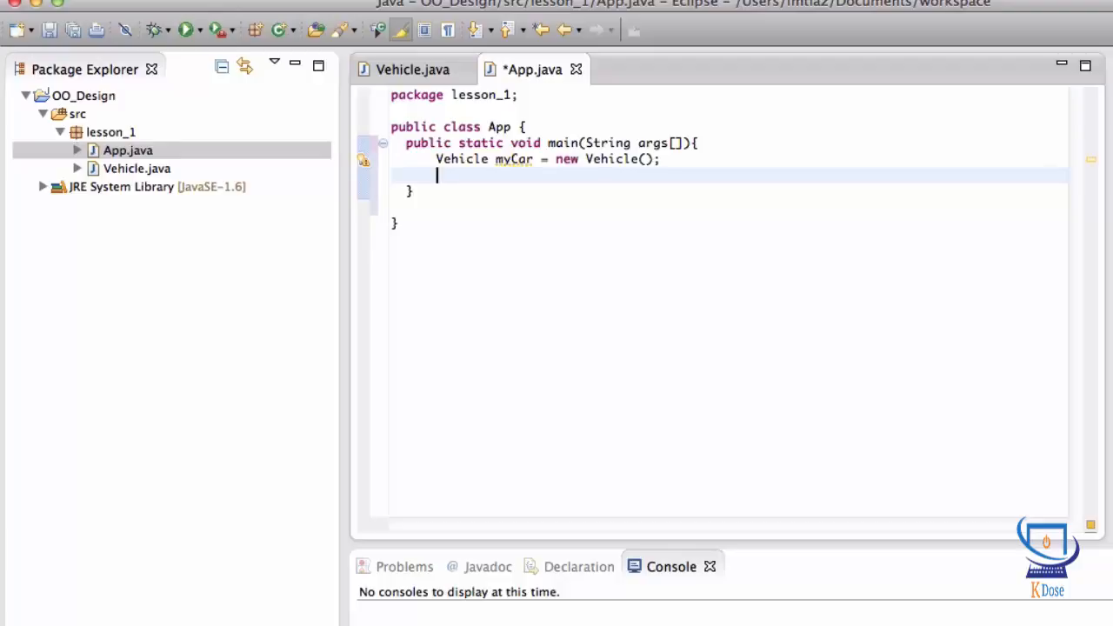
text(myCar)
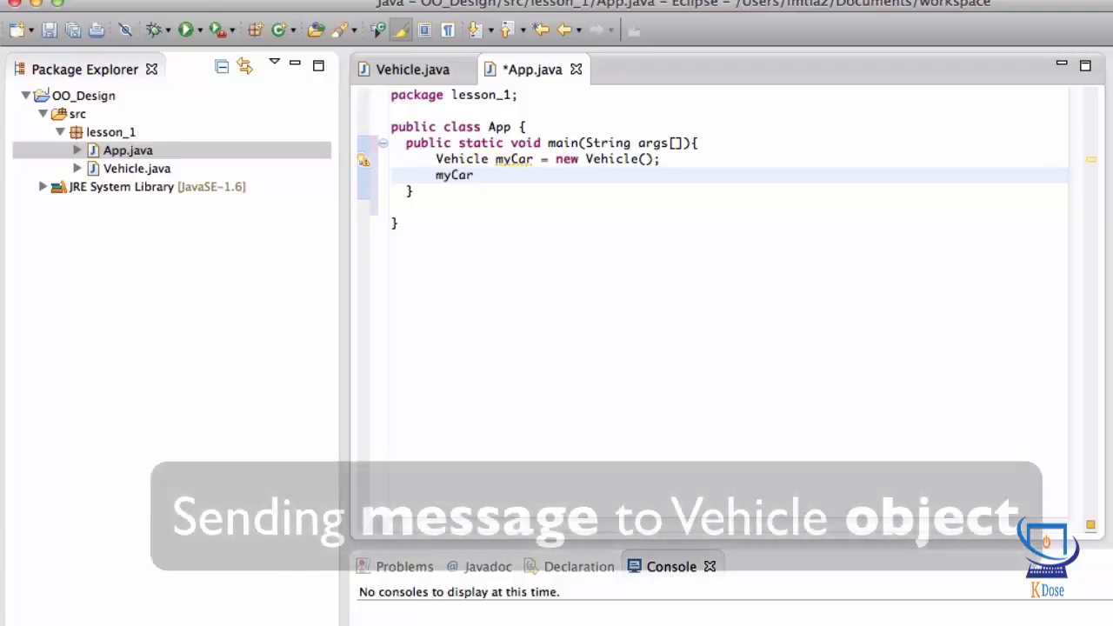
text(.accelerate();)
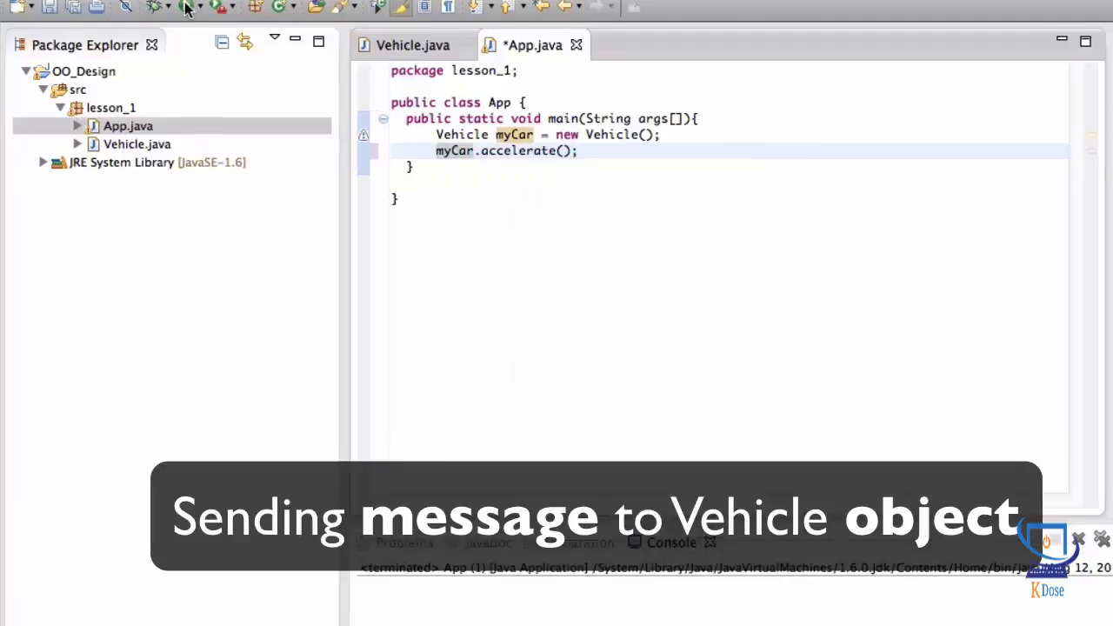
Save and run App so the console prints "accelerating myself...".
click(184, 7)
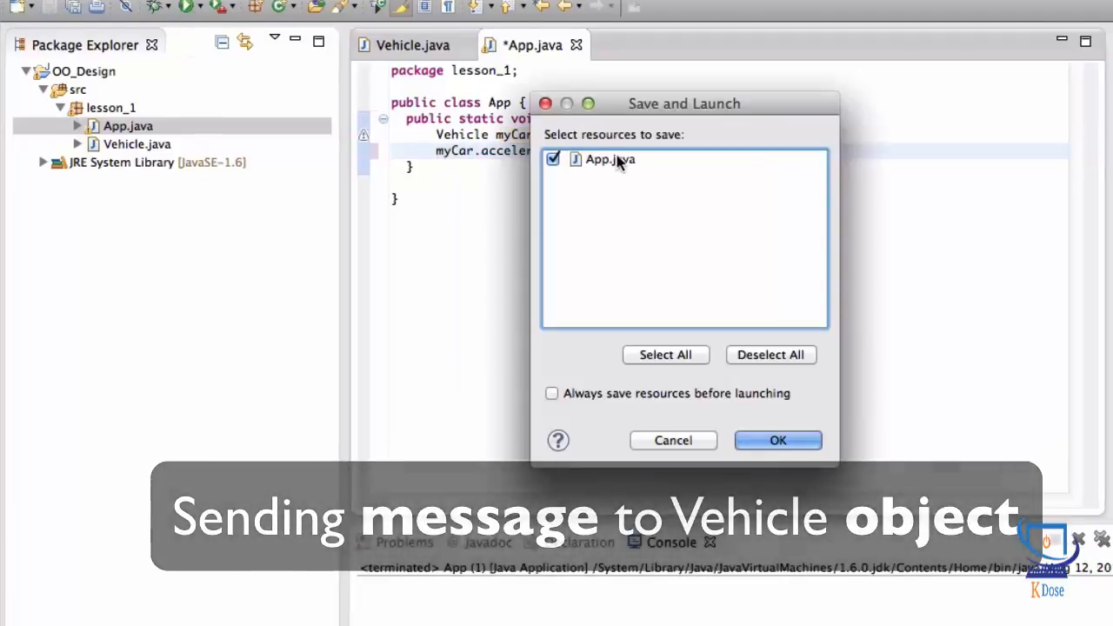
click(776, 440)
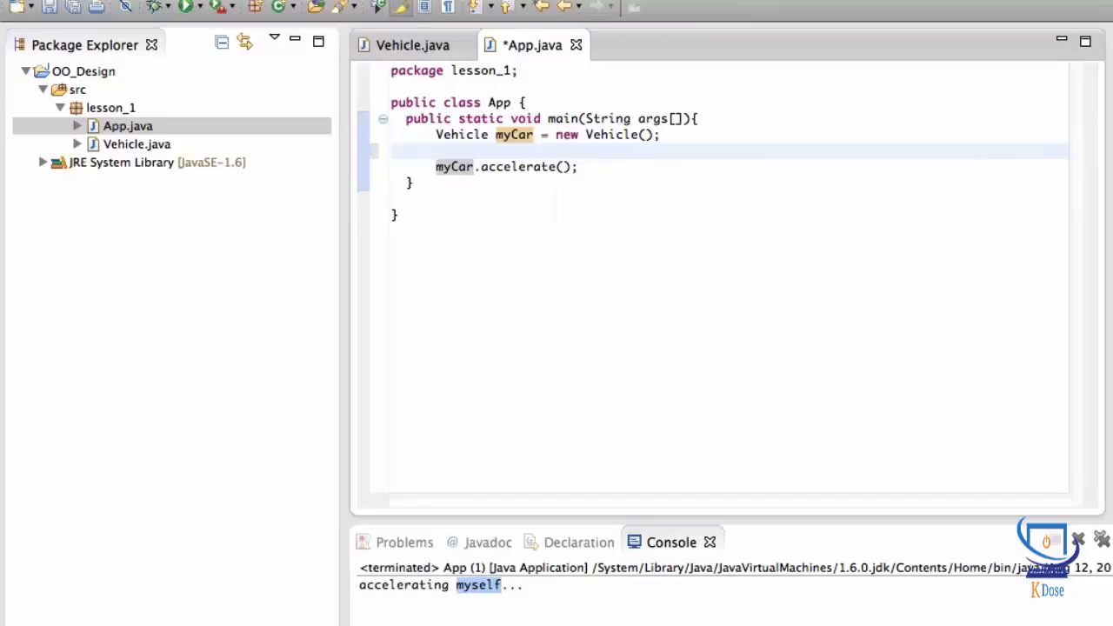
Add Vehicle anotherCar = new Vehicle(); and anotherCar.accelerate(); in main.
text(Vehicle)
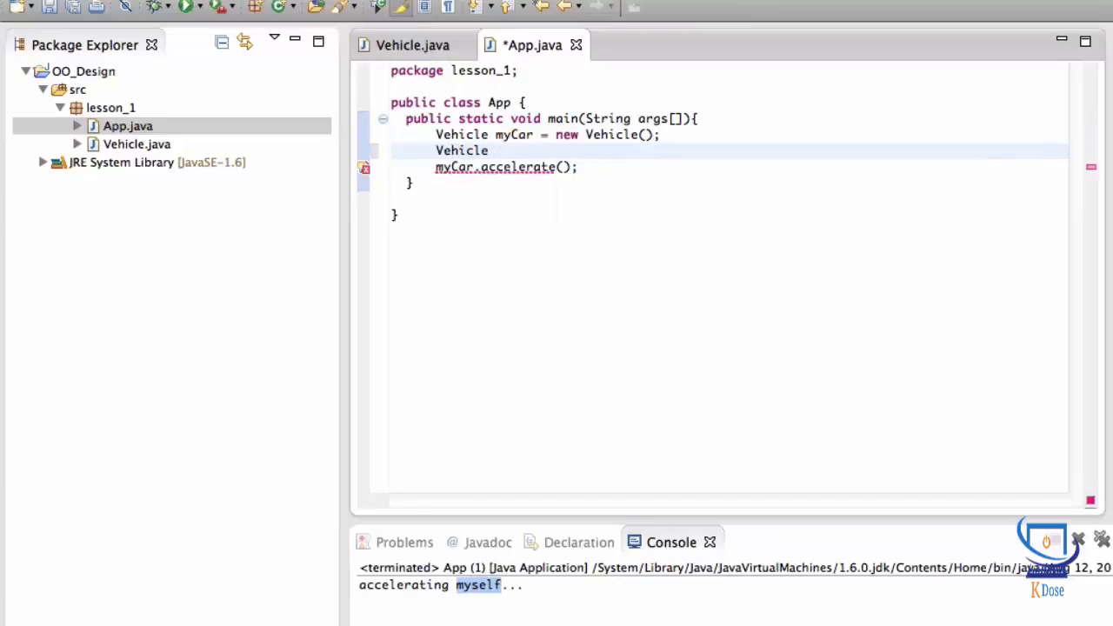
text(anotherCar)
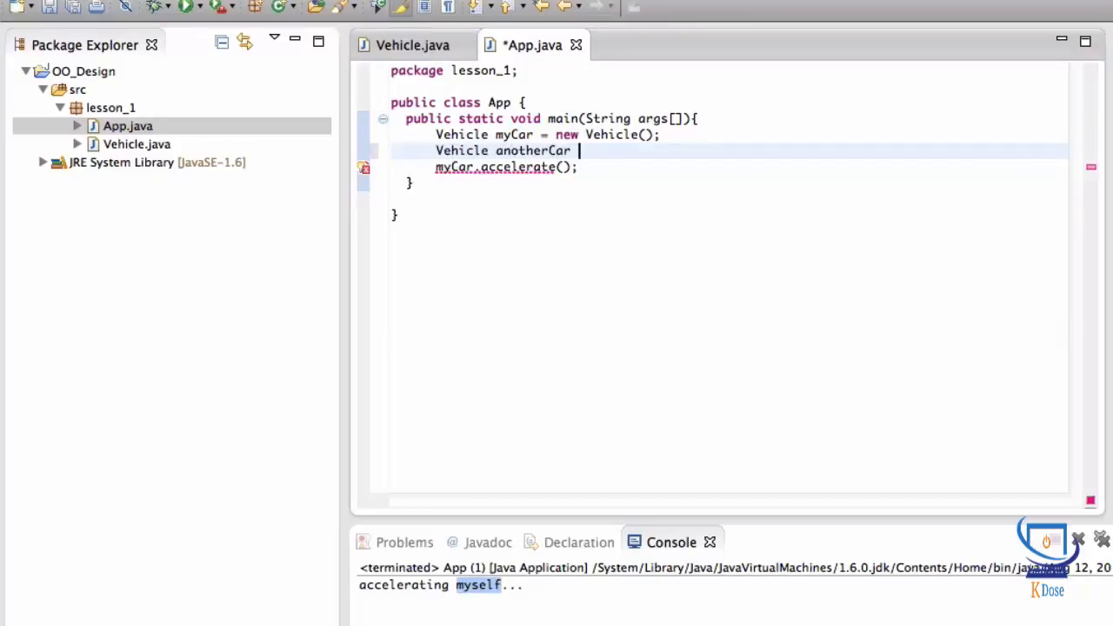
text(= new Vehicle();)
text(another)
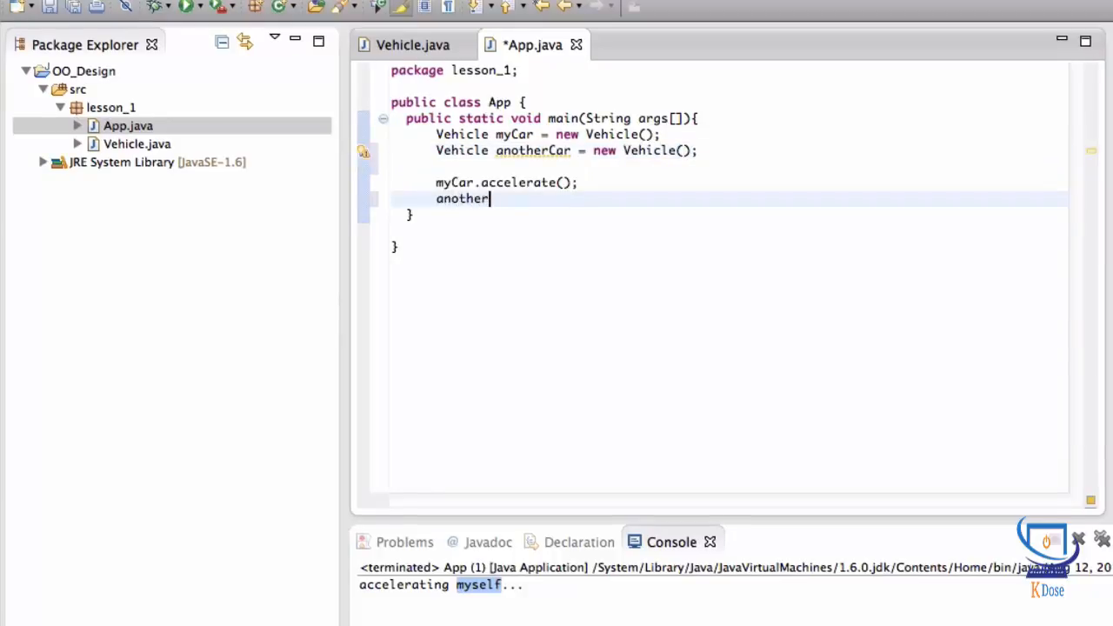
text(Car.accelerate();)
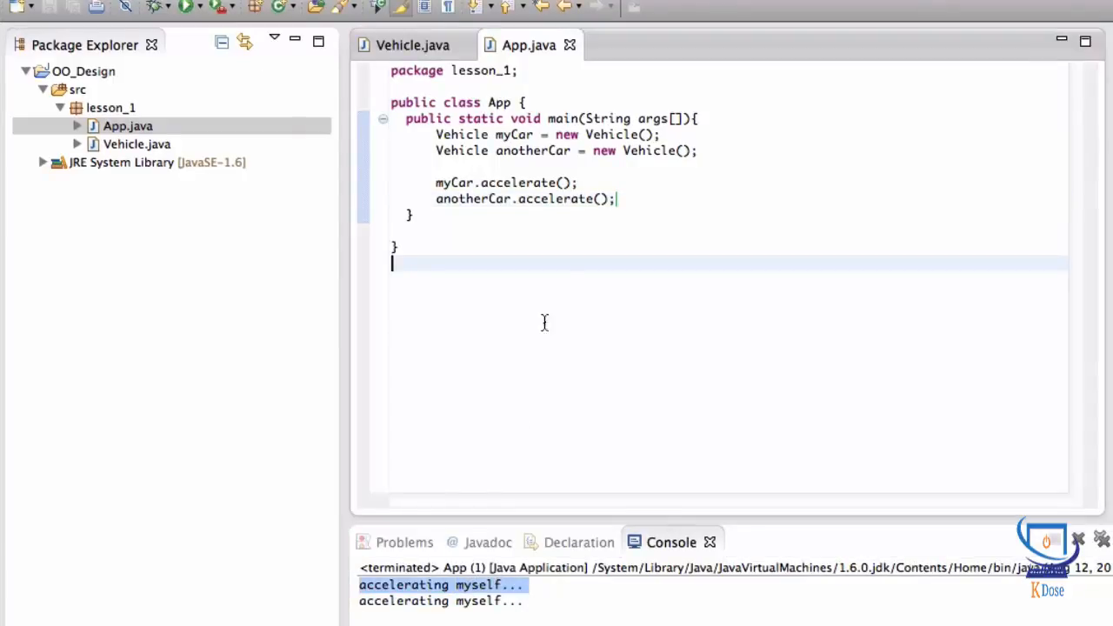
mouse_move(513, 135)
text(anotherCar.)
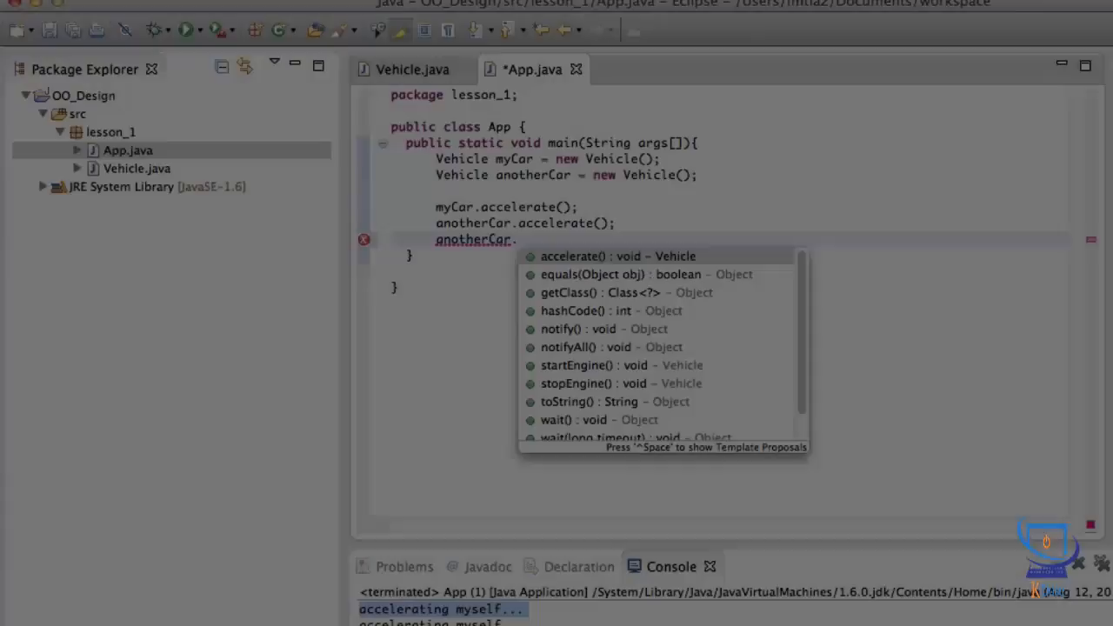
text(exp)
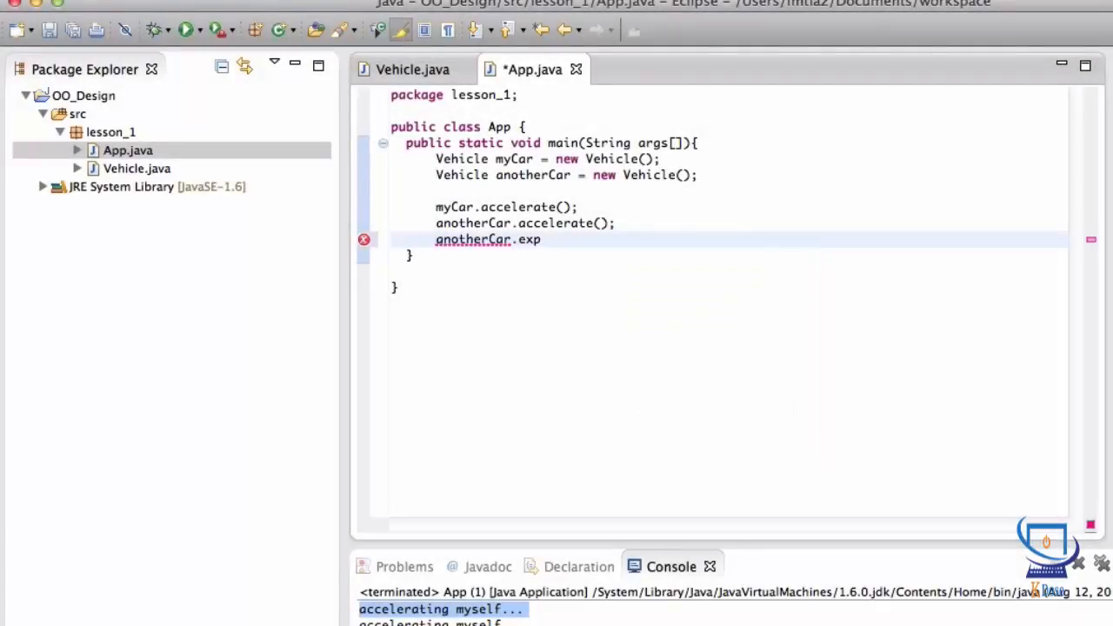
key(backspace)
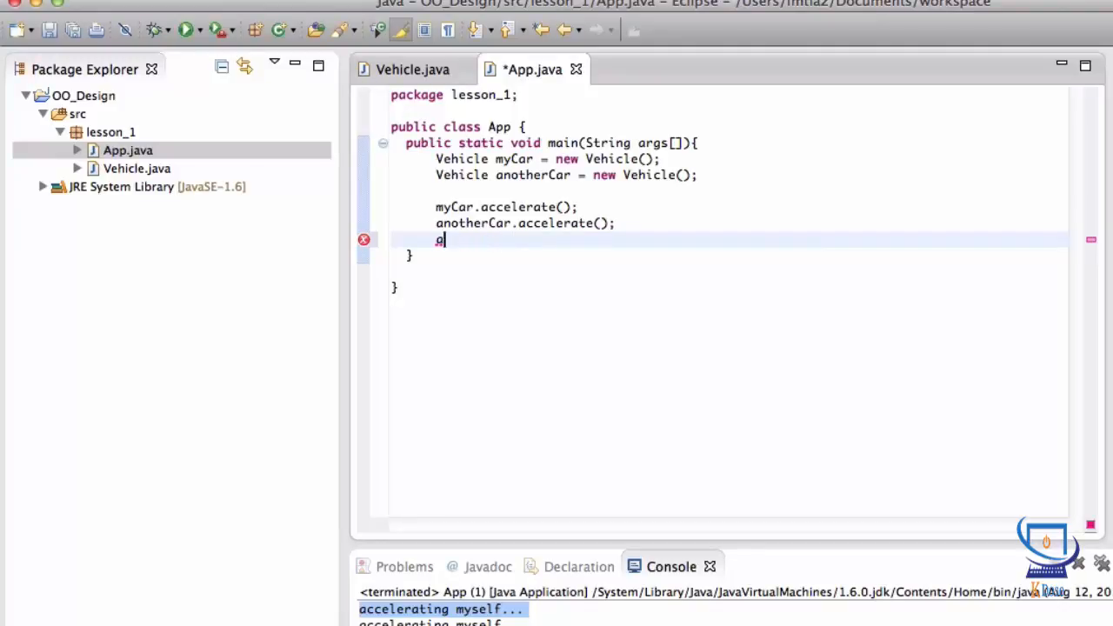
key(Backspace)
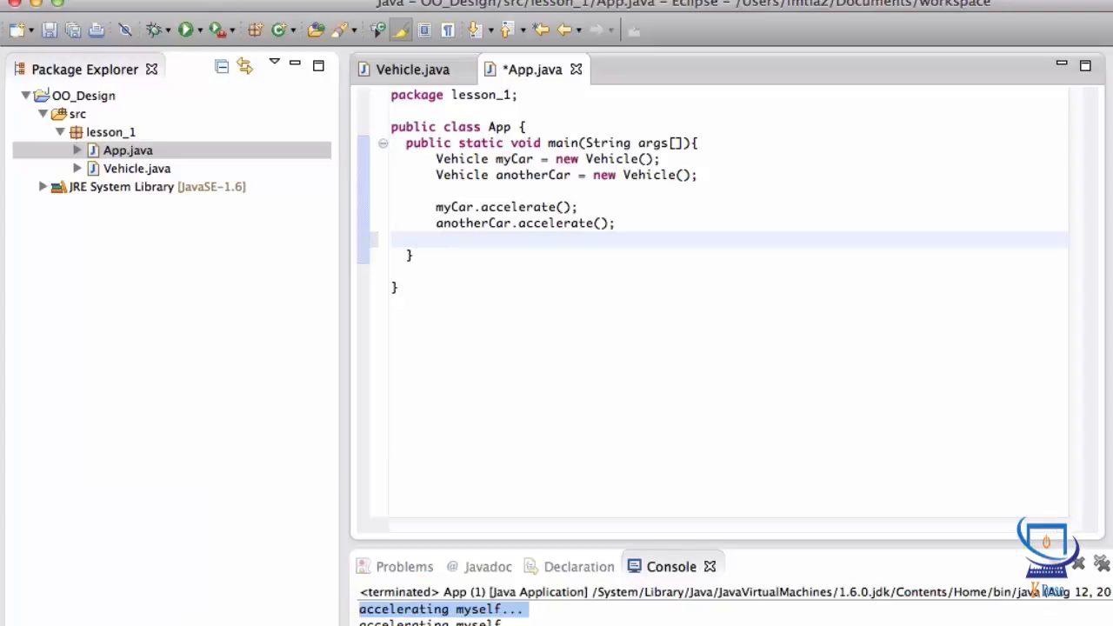
Start a new class named Driver in the lesson_1 package via New > Class.
click(439, 240)
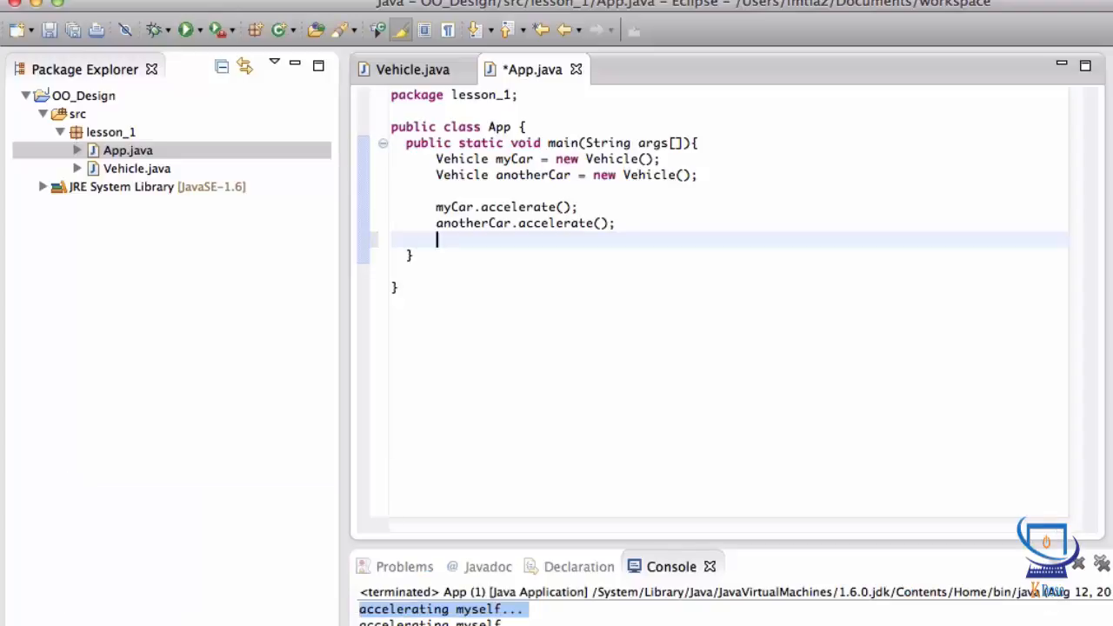
click(111, 132)
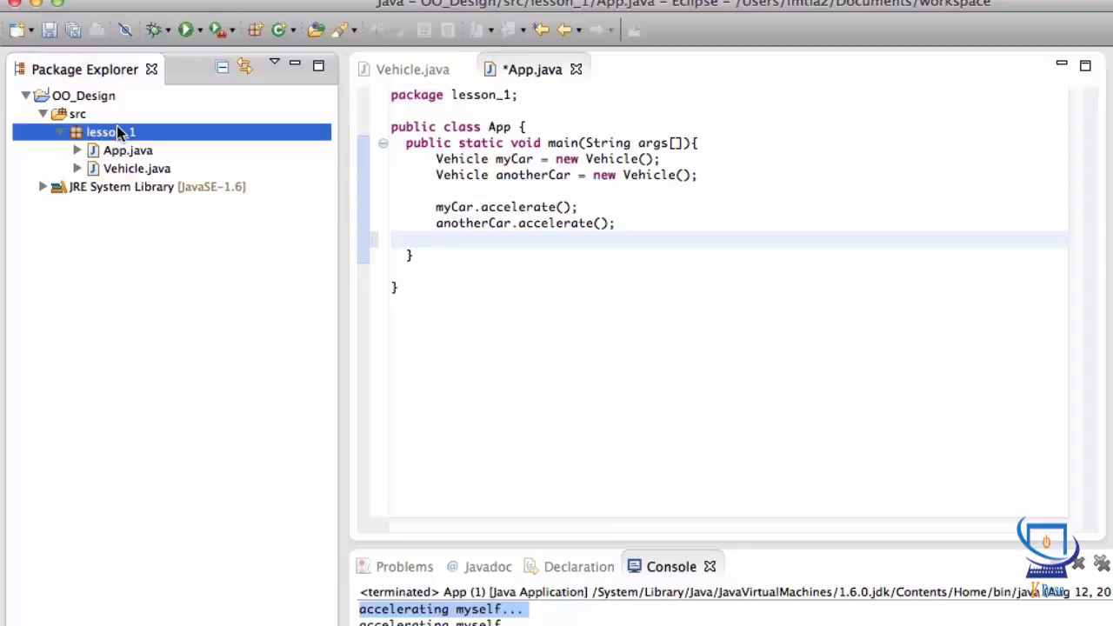
right_click(108, 132)
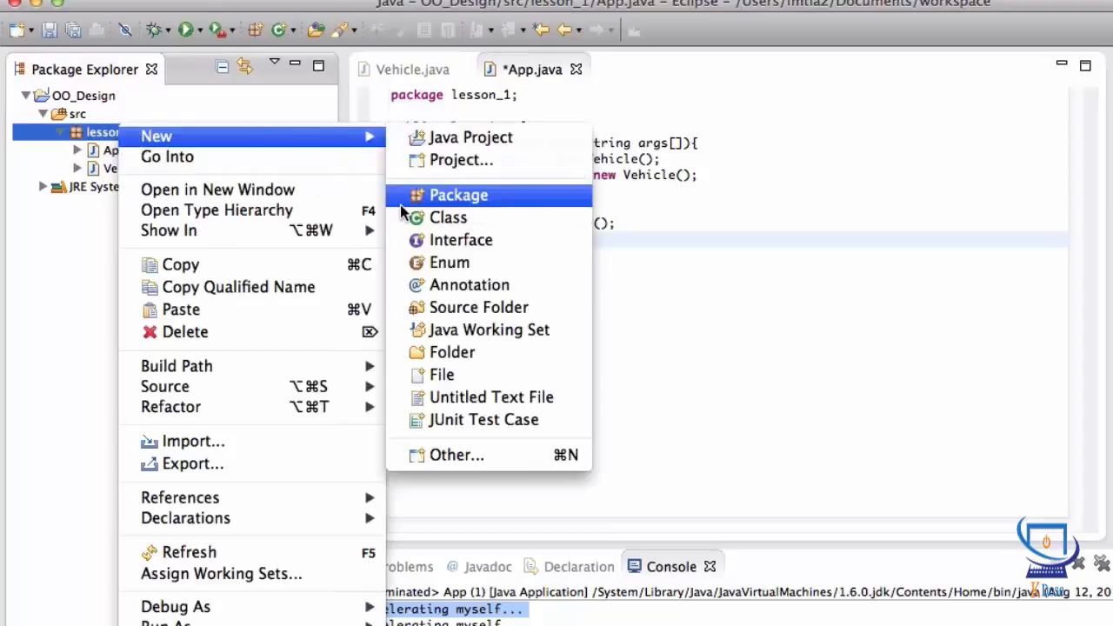
click(448, 217)
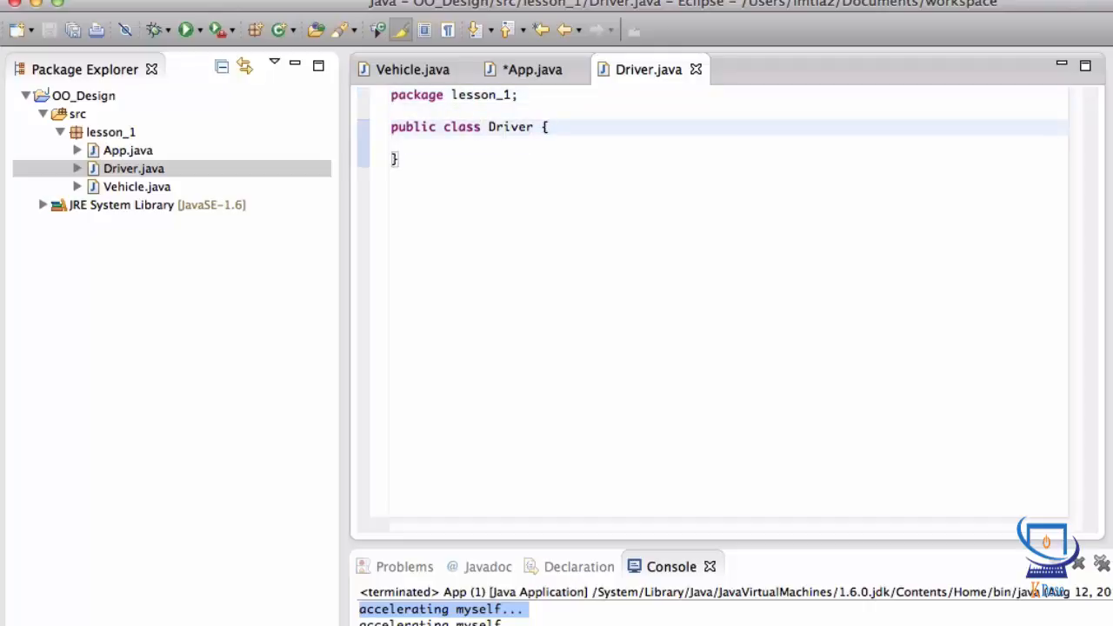
Declare public void drive(Vehicle raceCar) in Driver and begin referencing raceCar in its body.
text(public void d)
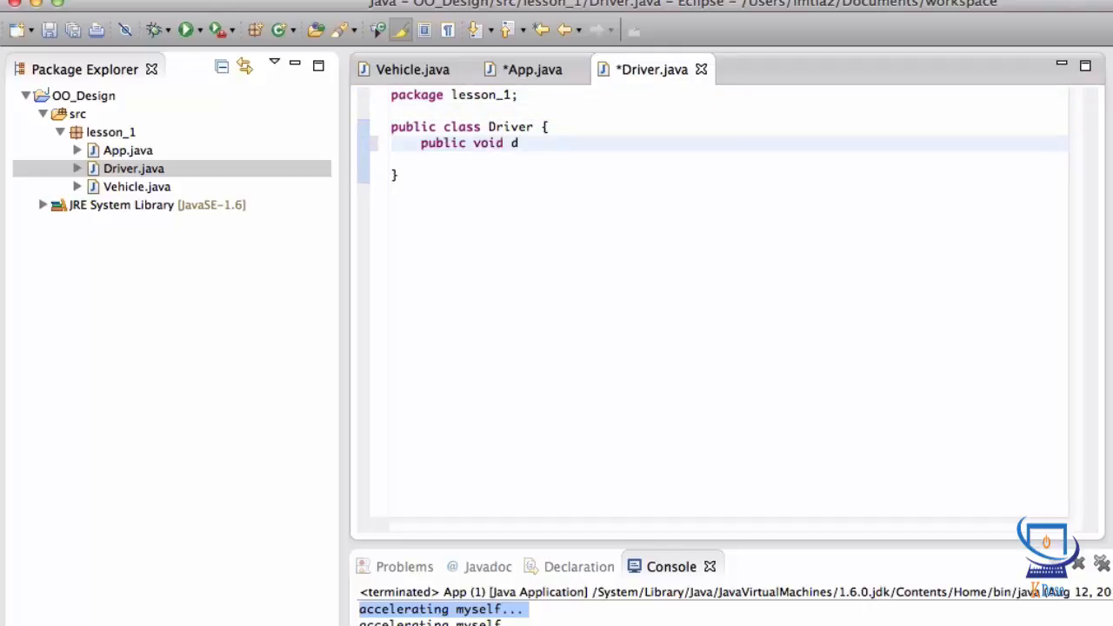
text(rive)
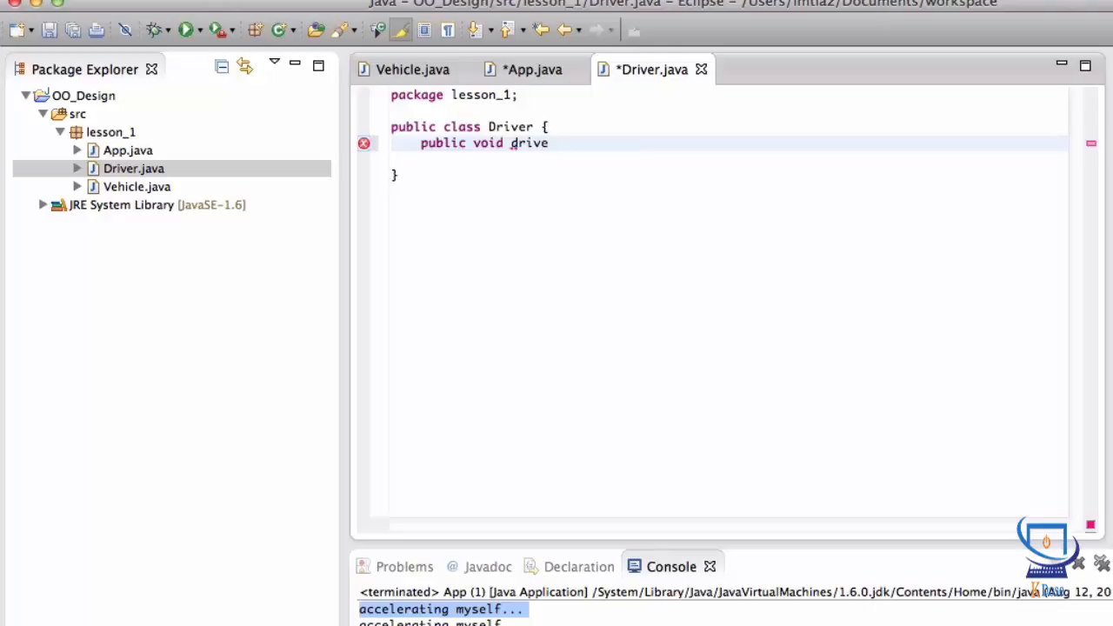
text((){)
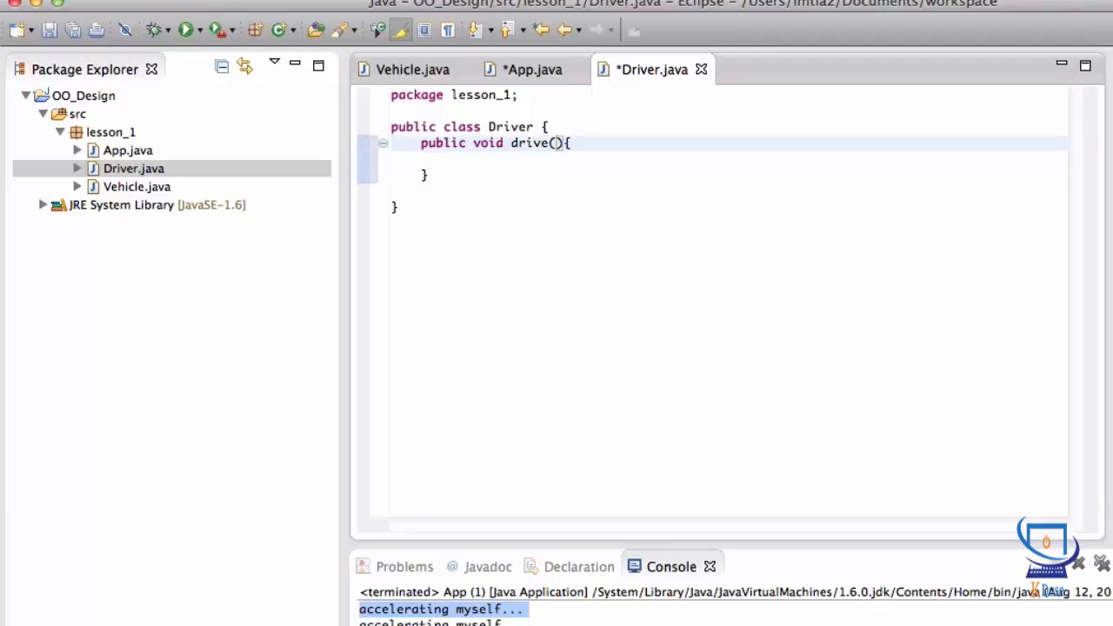
text(Vehicle)
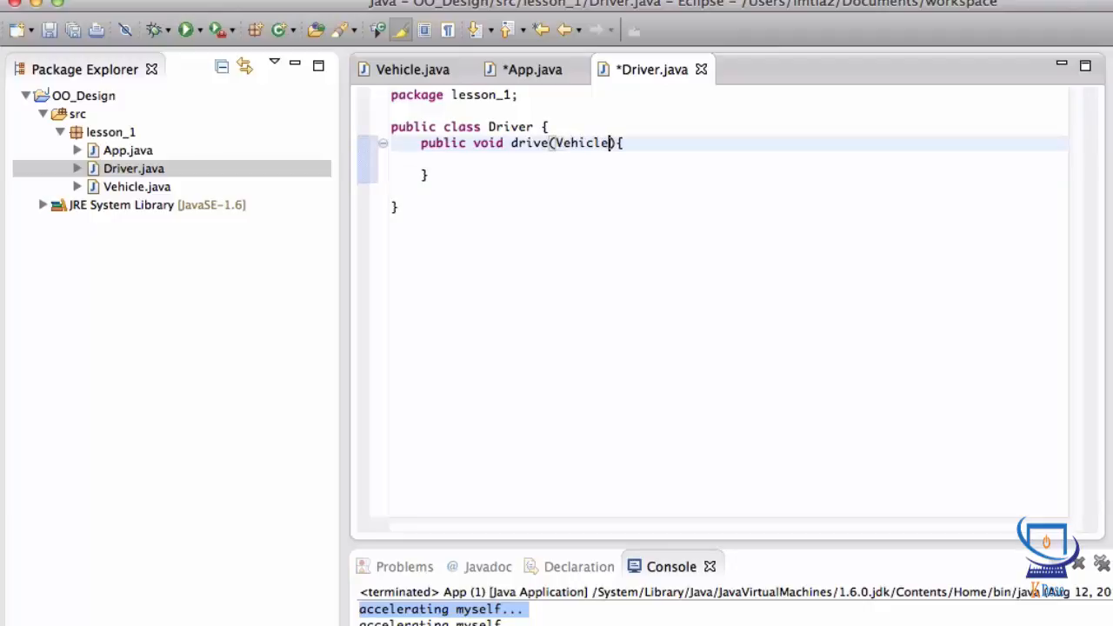
text(raceCar)
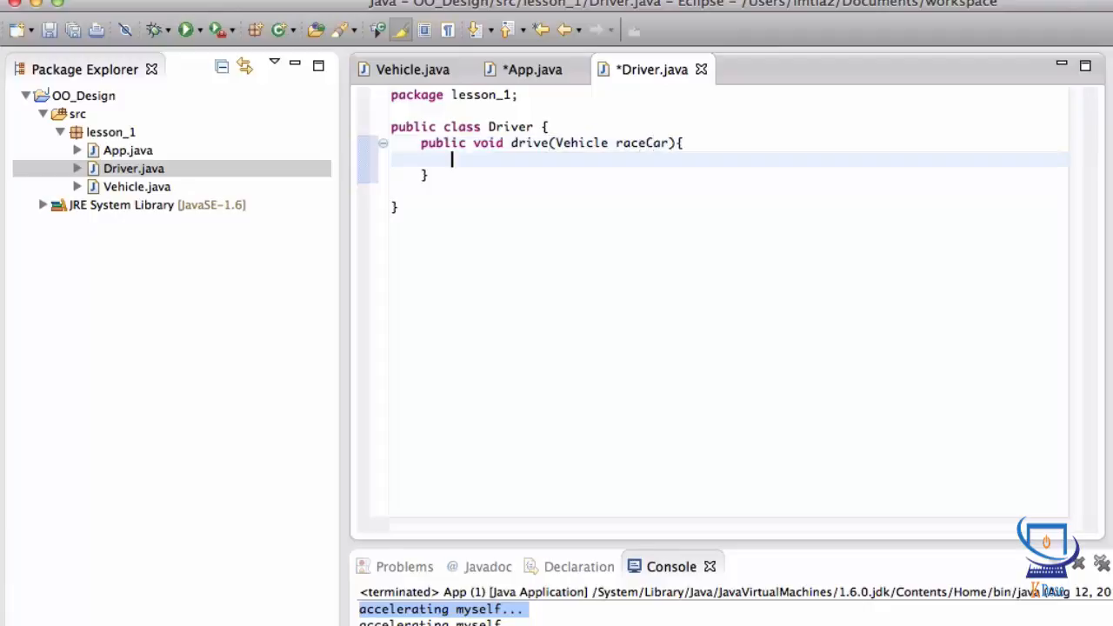
double_click(640, 143)
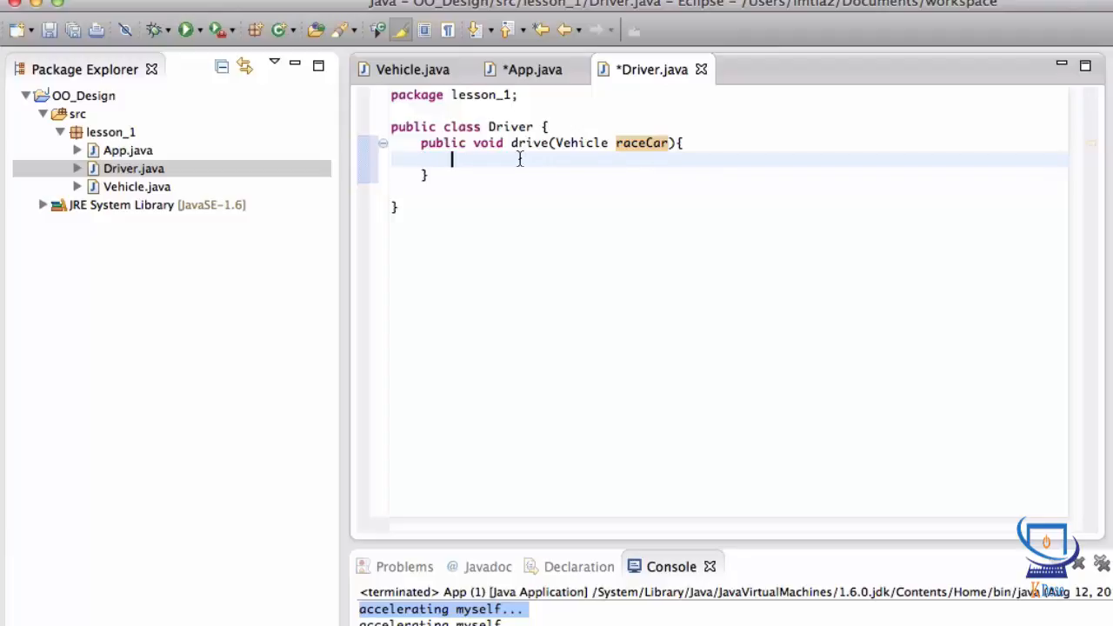
text(race)
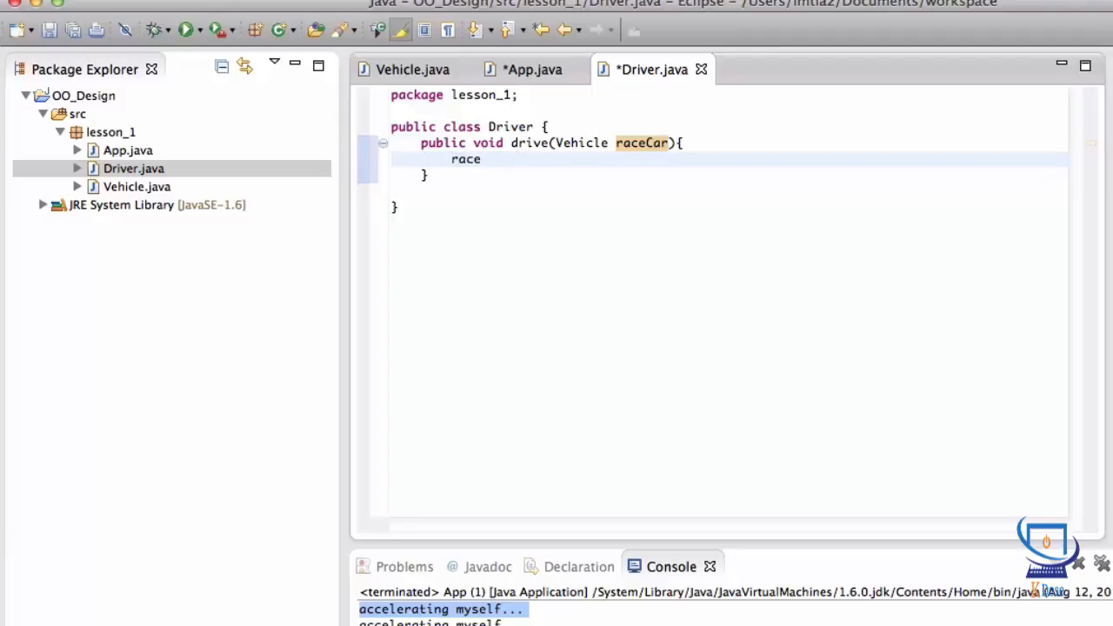